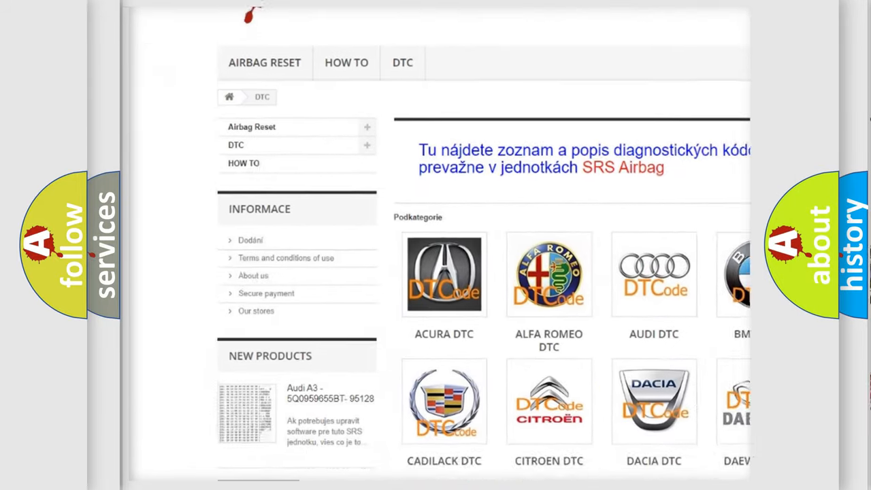
scroll(down, 3)
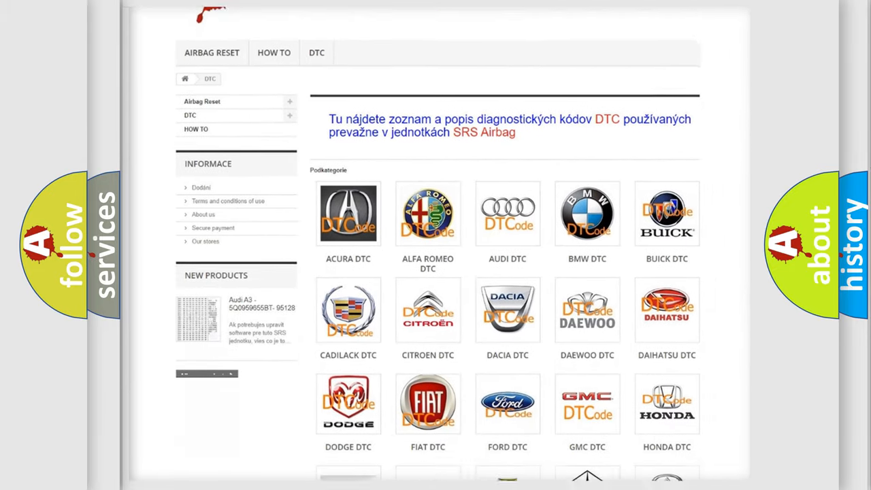
scroll(down, 3)
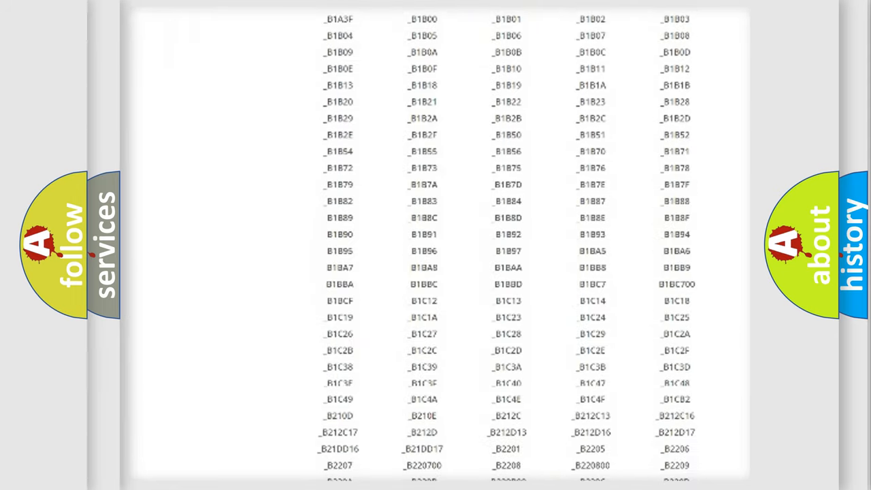
scroll(down, 3)
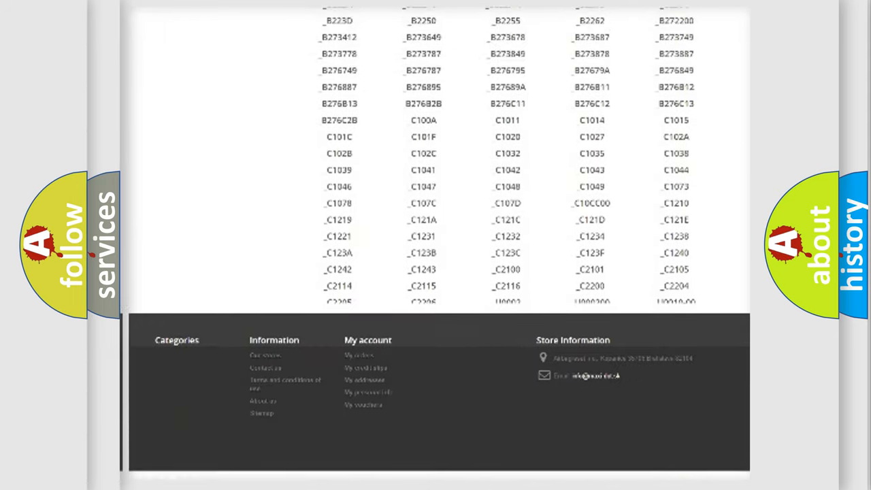
scroll(up, 3)
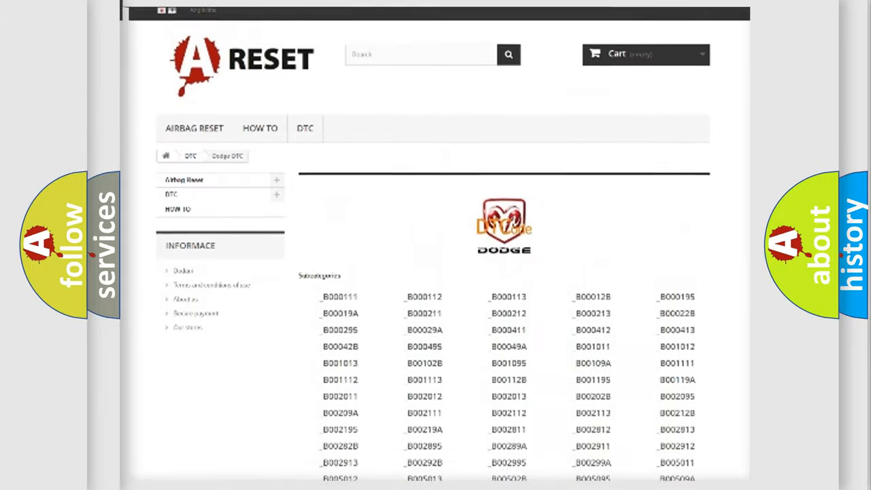
scroll(up, 3)
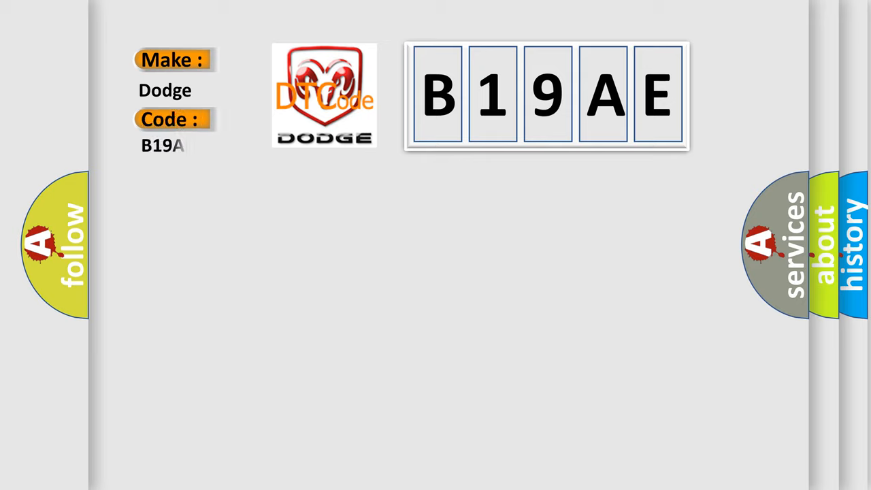
text(E)
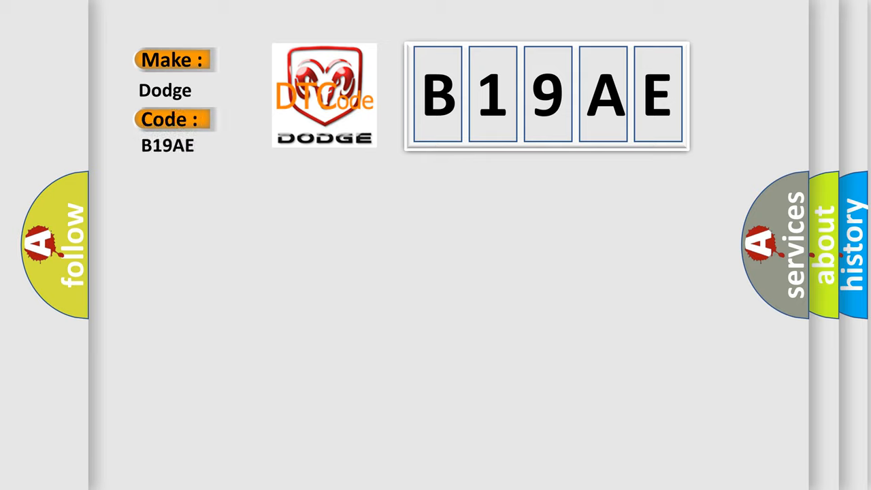